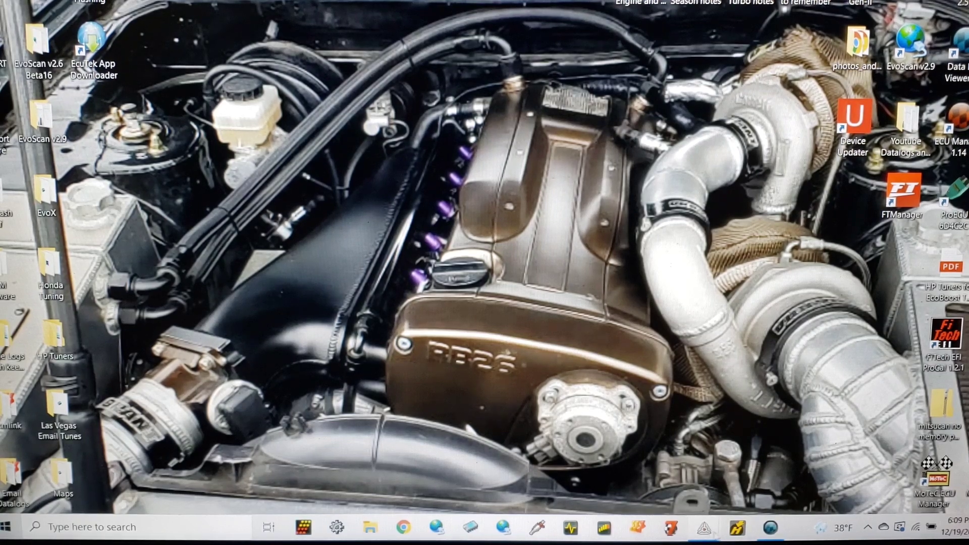
{"action": "mouse_move", "coordinate": [736, 528]}
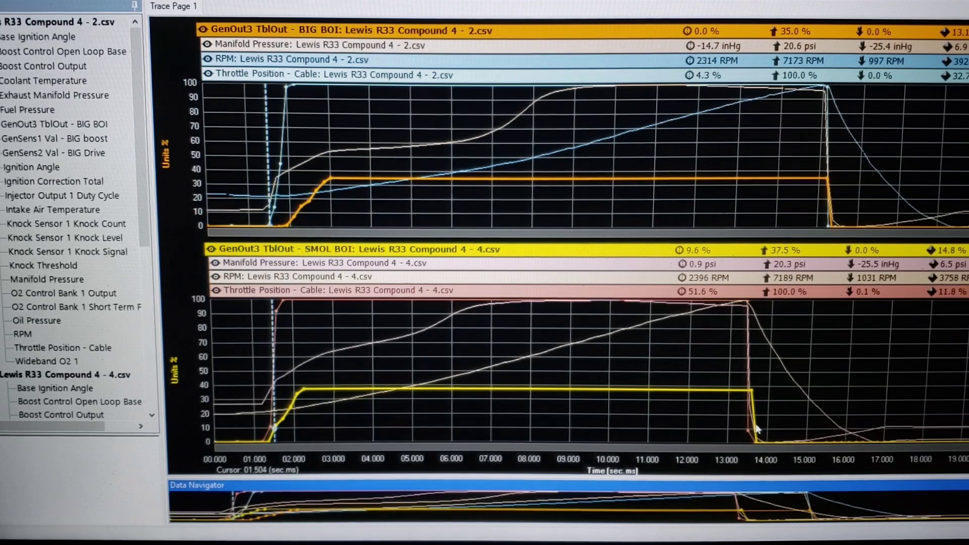
{"action": "mouse_move", "coordinate": [399, 358]}
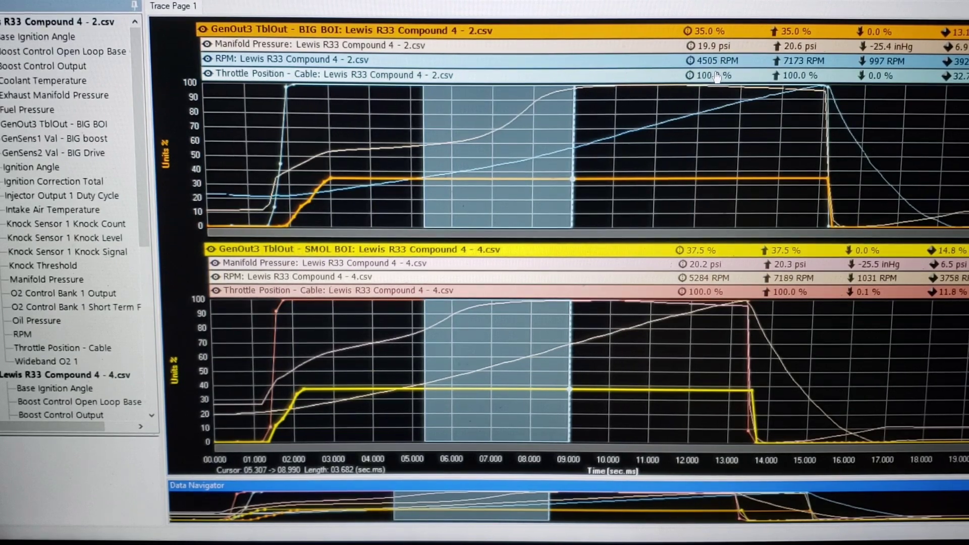
{"action": "mouse_move", "coordinate": [717, 241]}
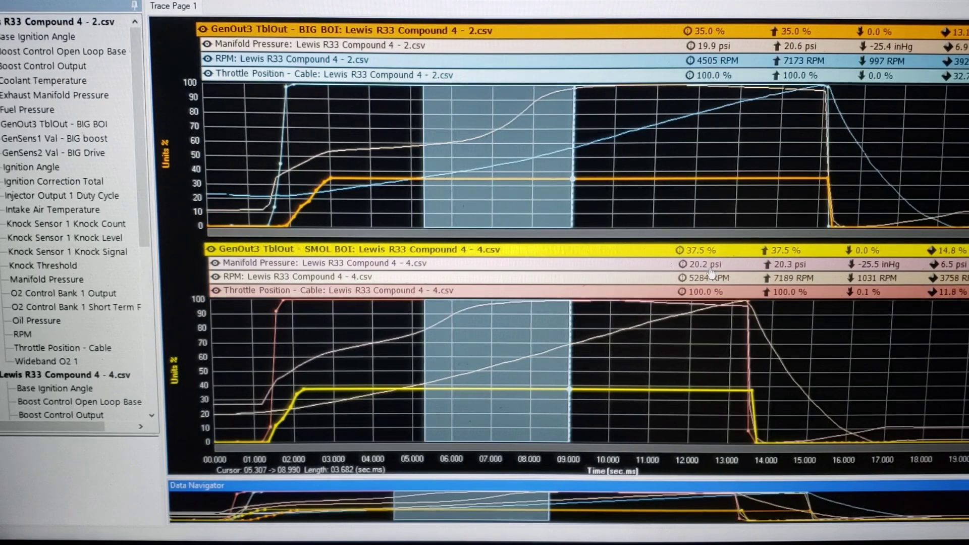
{"action": "mouse_move", "coordinate": [739, 244]}
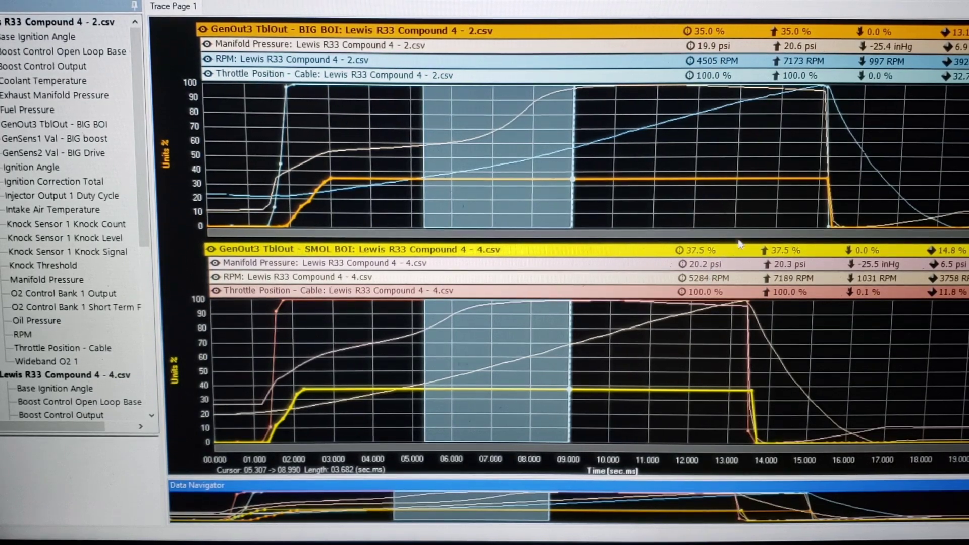
{"action": "mouse_move", "coordinate": [757, 226]}
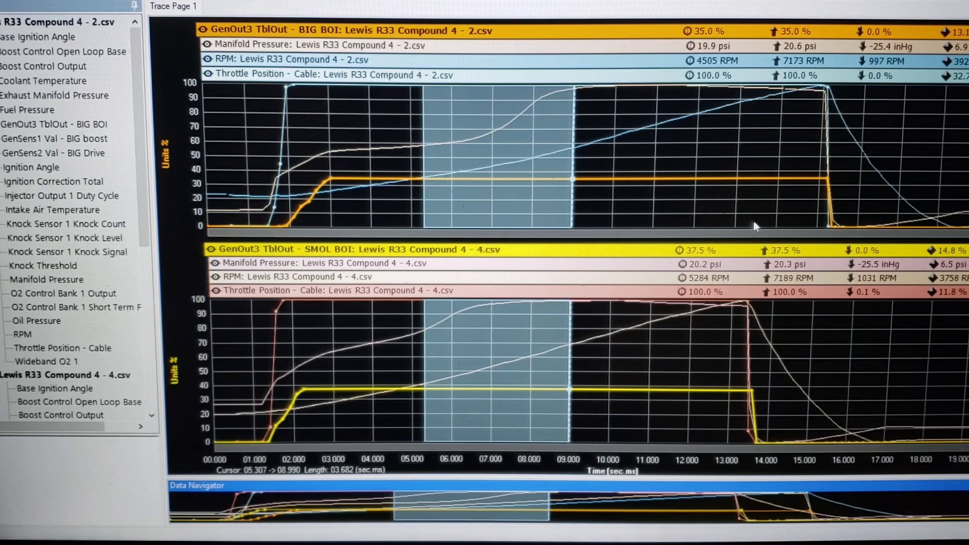
{"action": "mouse_move", "coordinate": [685, 177]}
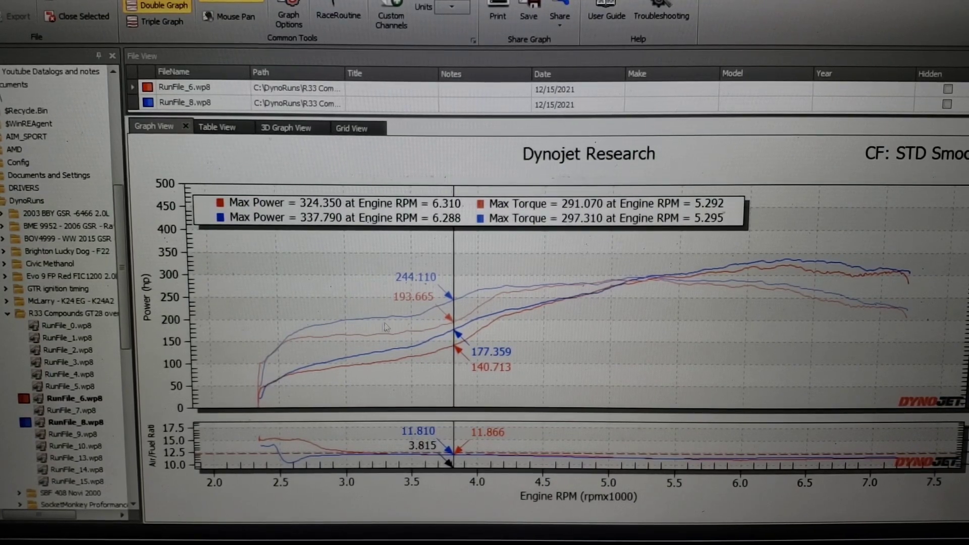
{"action": "mouse_move", "coordinate": [426, 308]}
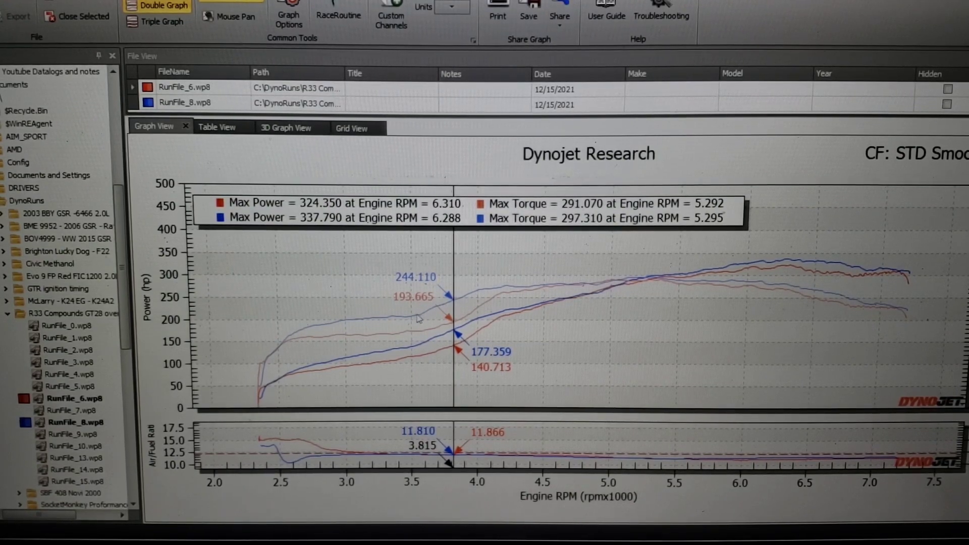
{"action": "mouse_move", "coordinate": [396, 324]}
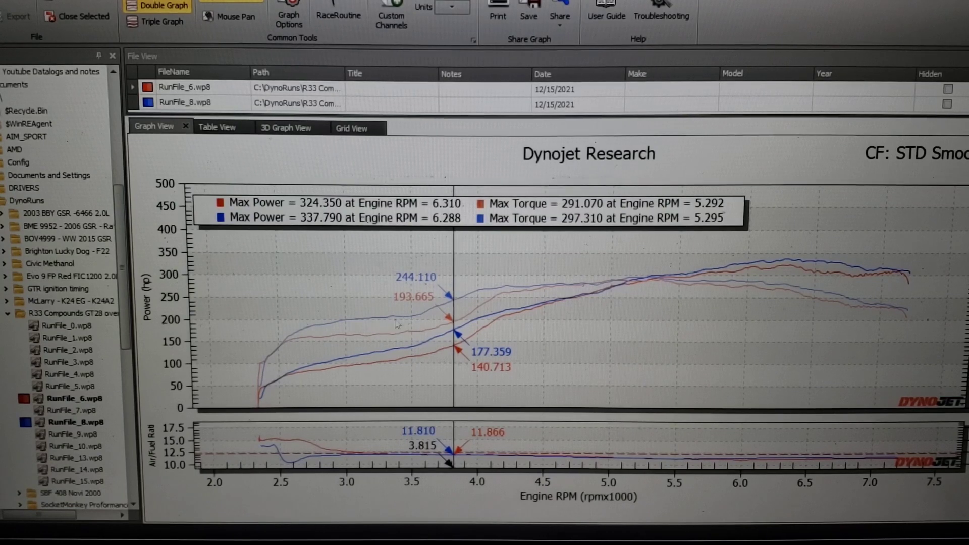
{"action": "mouse_move", "coordinate": [560, 298]}
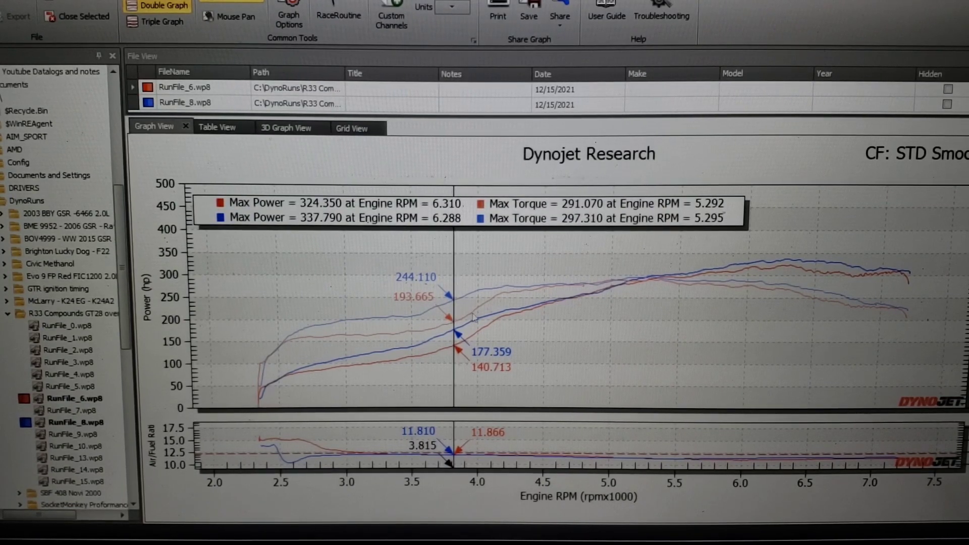
{"action": "mouse_move", "coordinate": [556, 328]}
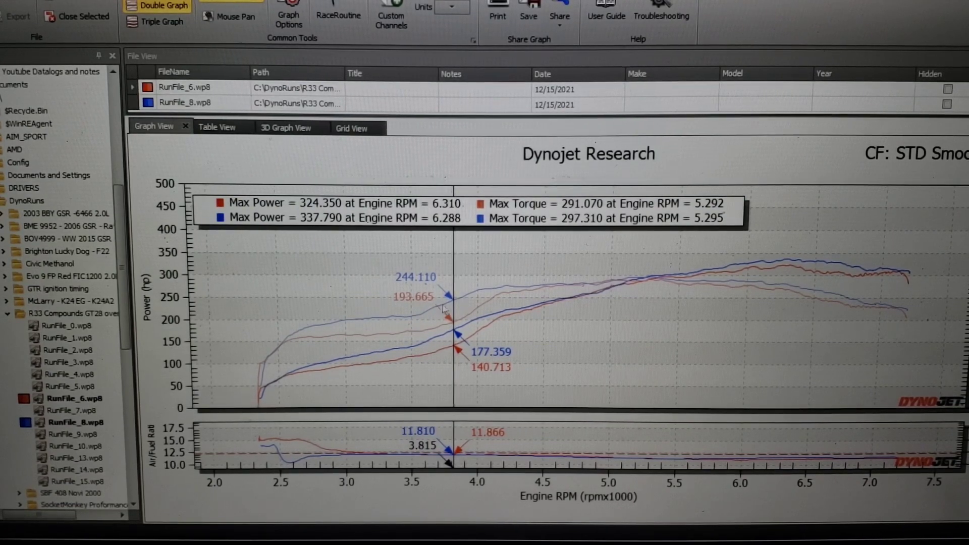
{"action": "mouse_move", "coordinate": [788, 239]}
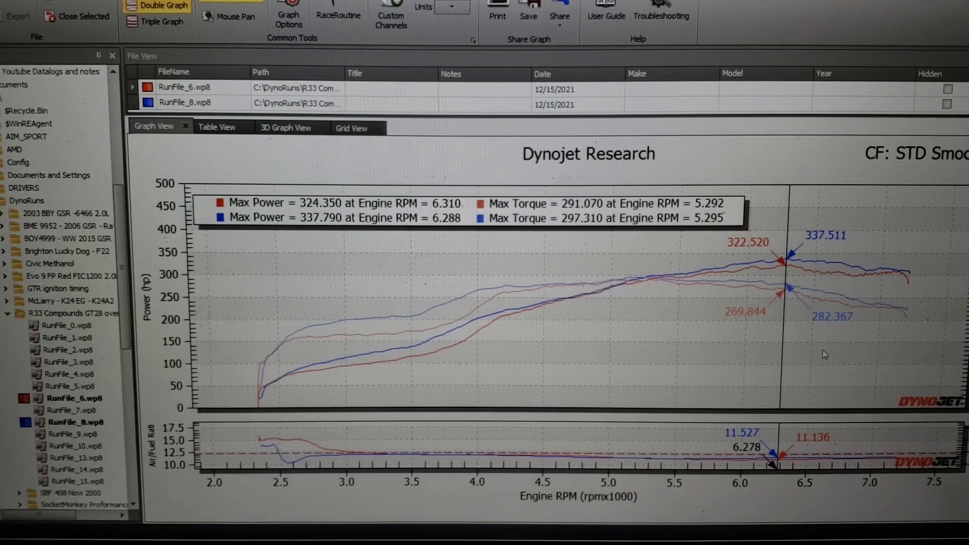
{"action": "mouse_move", "coordinate": [754, 241]}
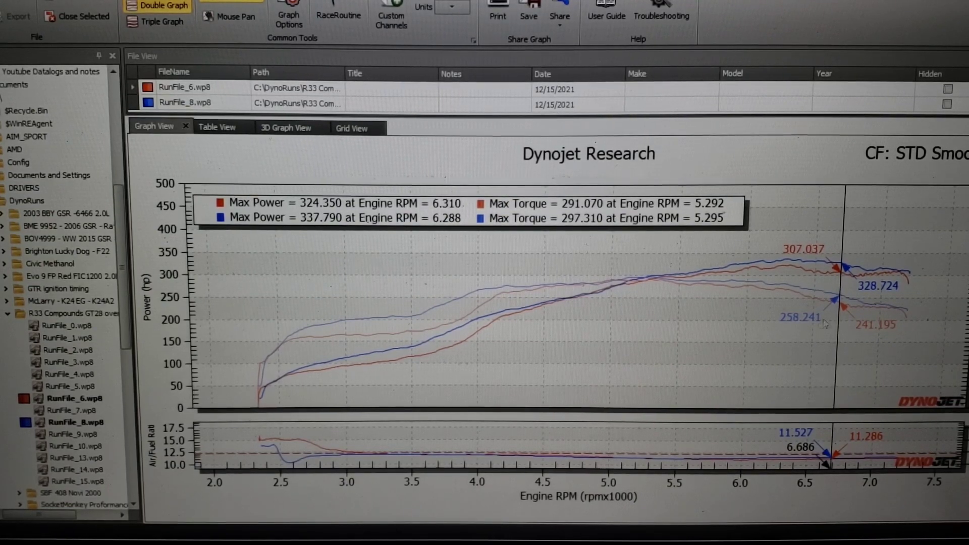
{"action": "mouse_move", "coordinate": [691, 303]}
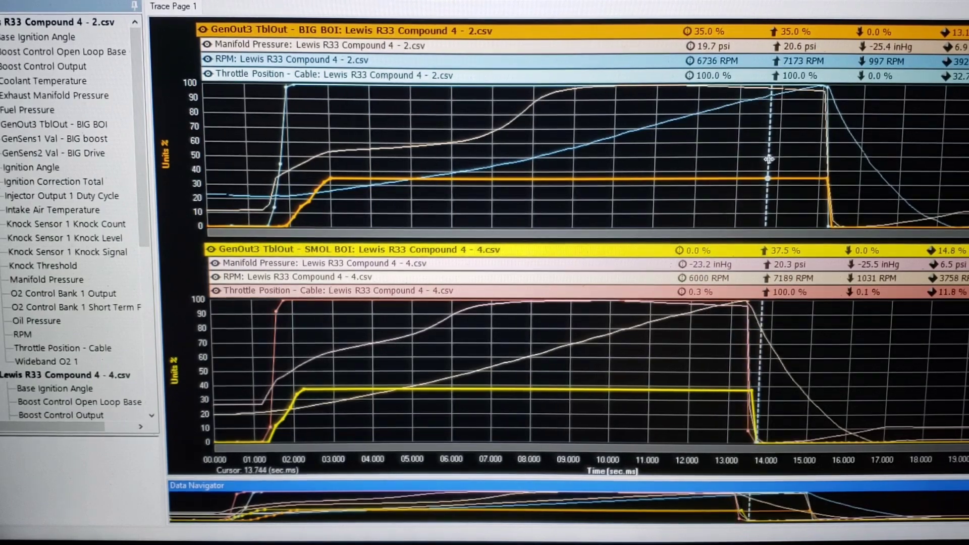
{"action": "mouse_move", "coordinate": [783, 158]}
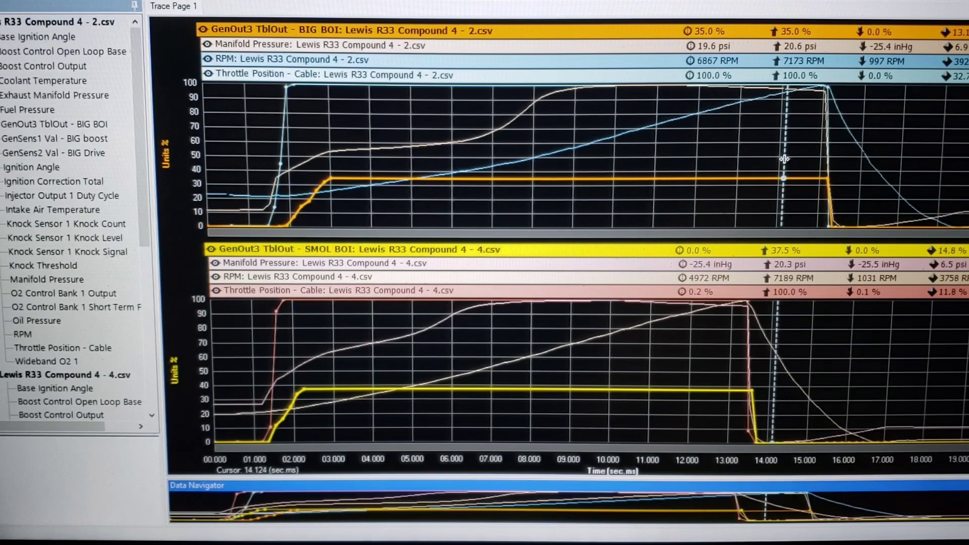
Place the DataLog Viewer cursor at 12.343 s to read 6128 versus 6850 RPM.
{"action": "left_click", "coordinate": [702, 178]}
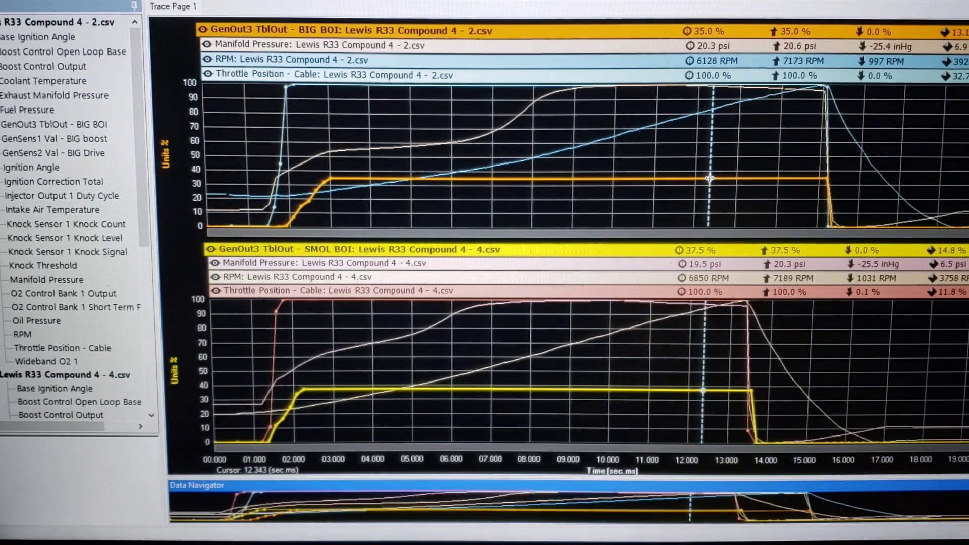
{"action": "mouse_move", "coordinate": [700, 353]}
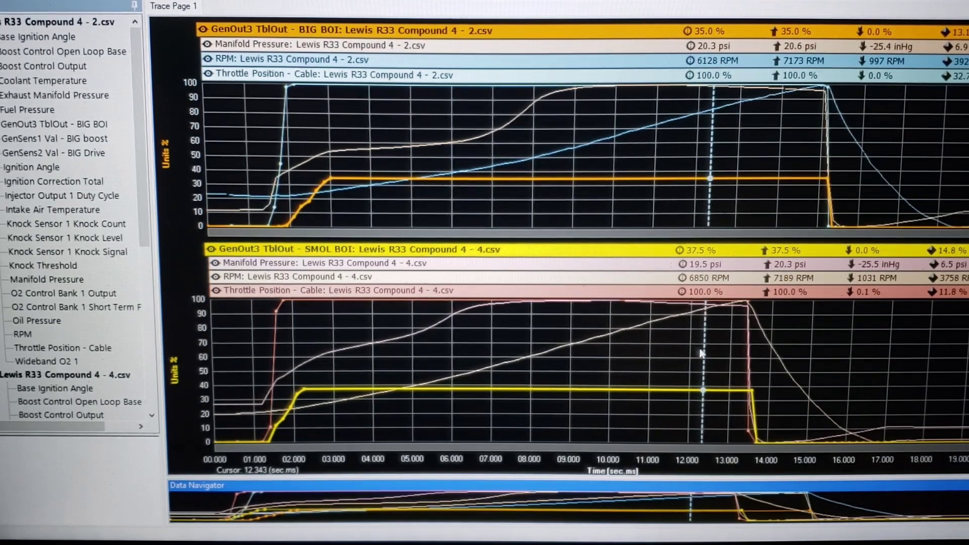
{"action": "mouse_move", "coordinate": [788, 361]}
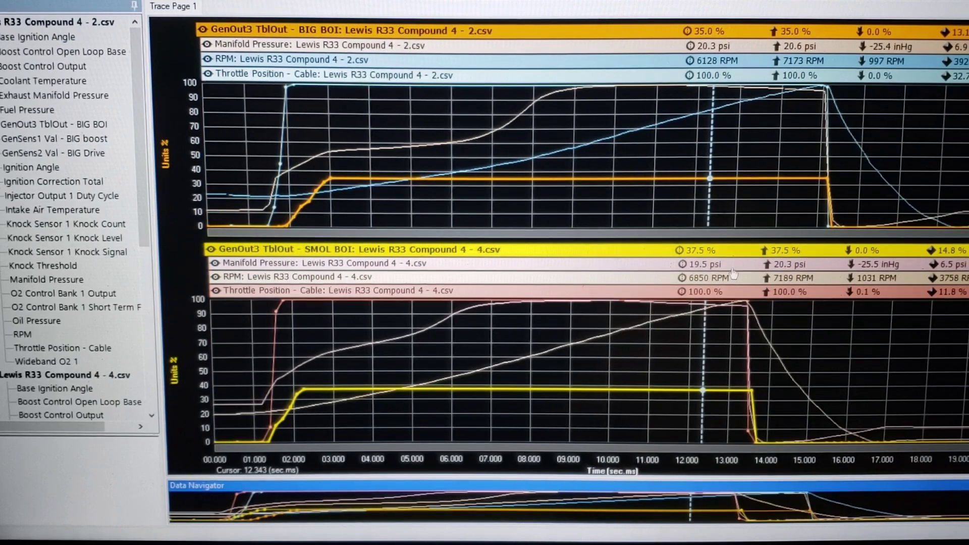
{"action": "mouse_move", "coordinate": [727, 245]}
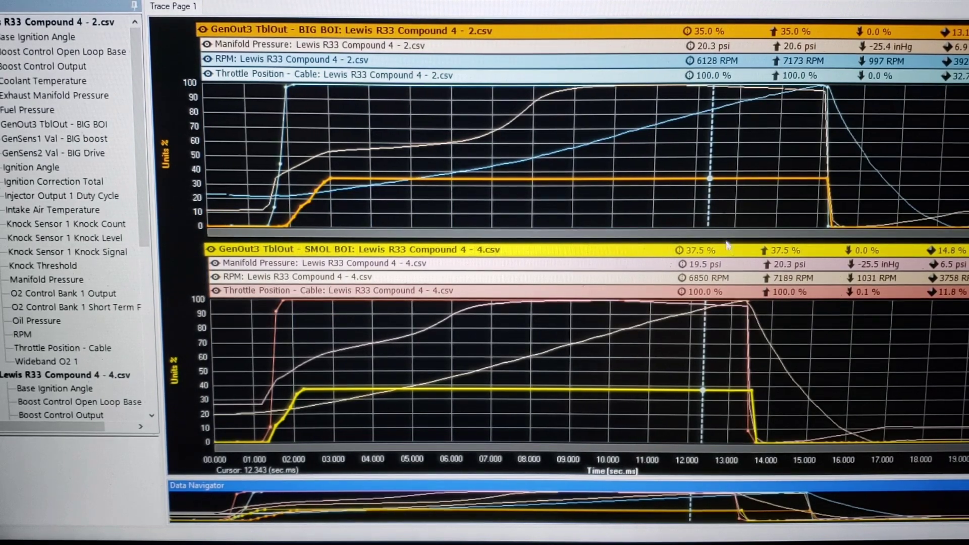